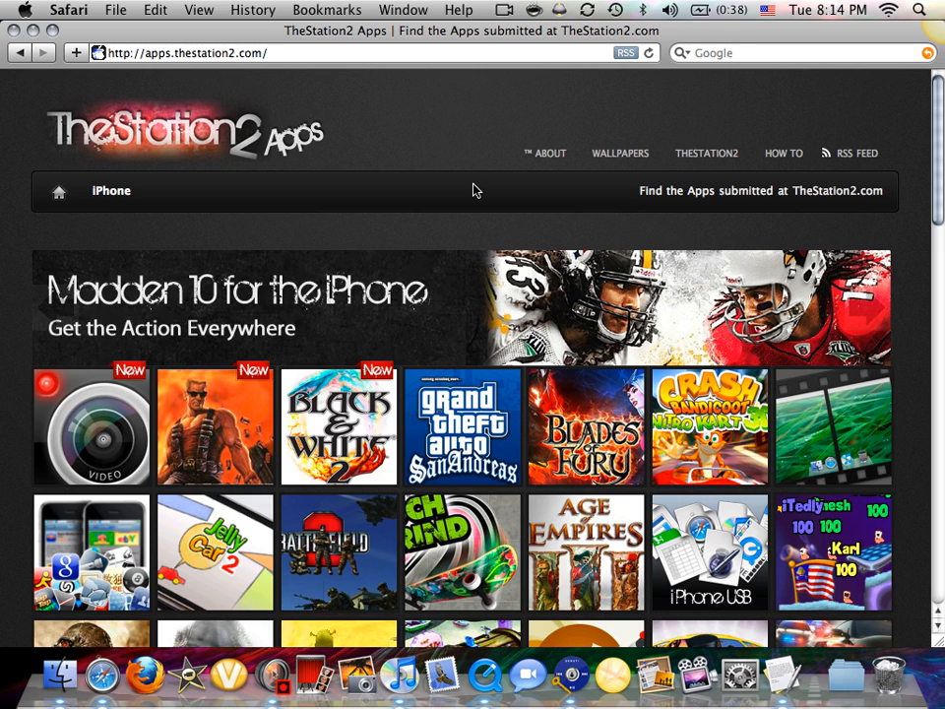
- Scroll the TheStation2 app page down to iVideoCamera and bring up its download links popup
{"action": "scroll", "scroll_direction": "down", "scroll_amount": 3}
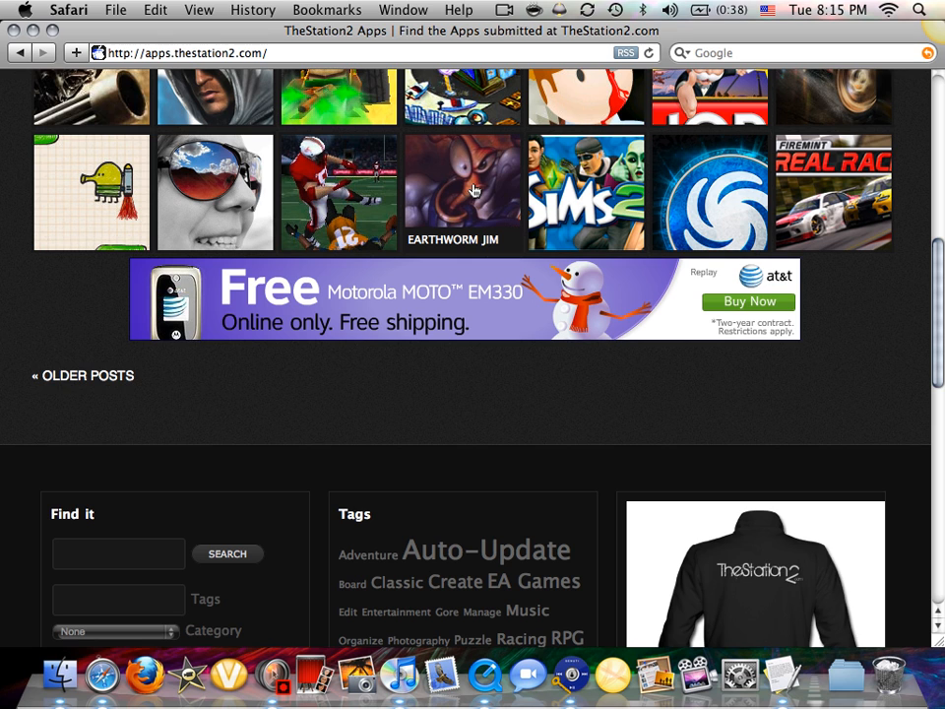
{"action": "scroll", "scroll_direction": "down", "scroll_amount": 3}
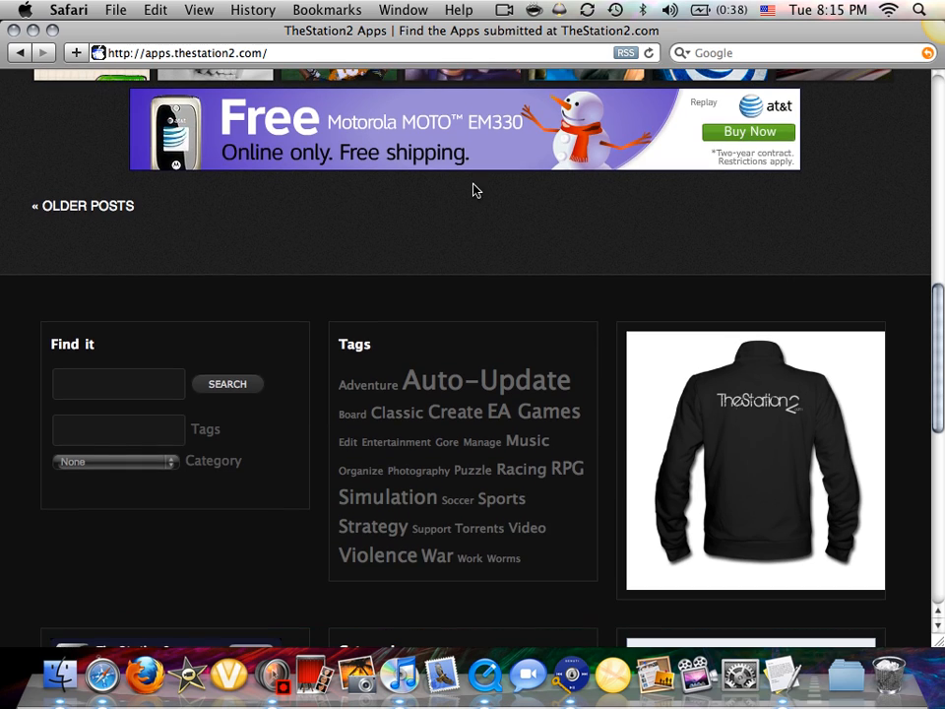
{"action": "scroll", "scroll_direction": "down", "scroll_amount": 3}
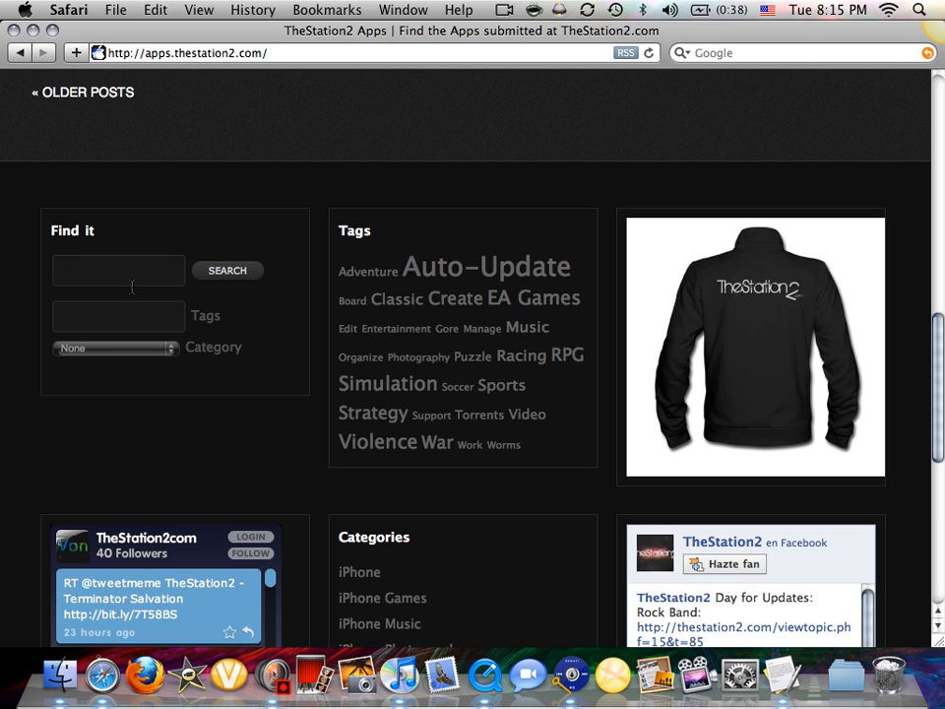
{"action": "mouse_move", "coordinate": [559, 366]}
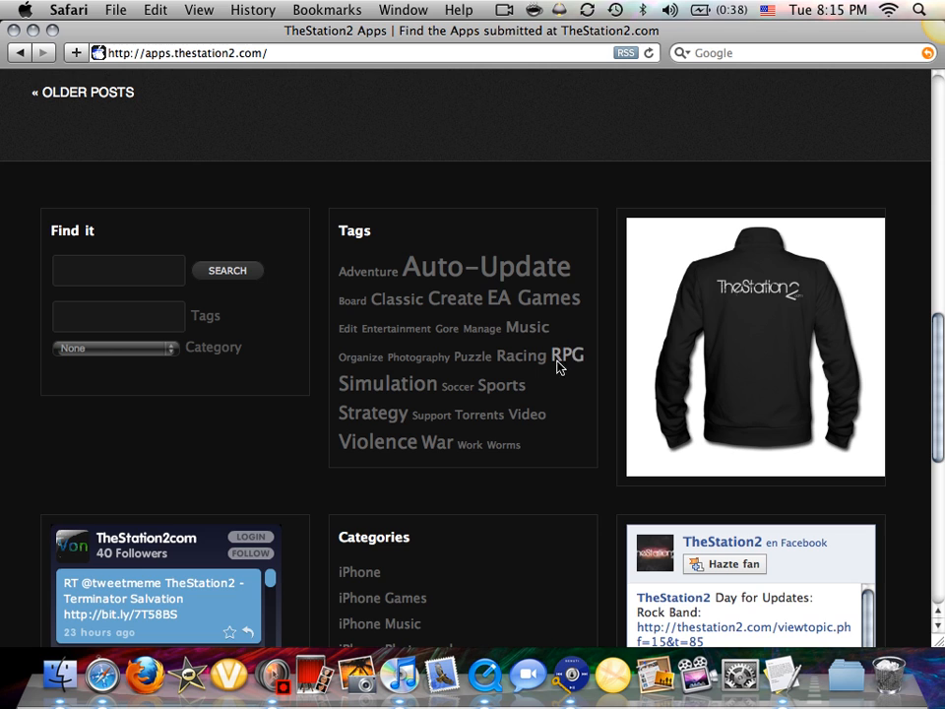
{"action": "scroll", "scroll_direction": "down", "scroll_amount": 3}
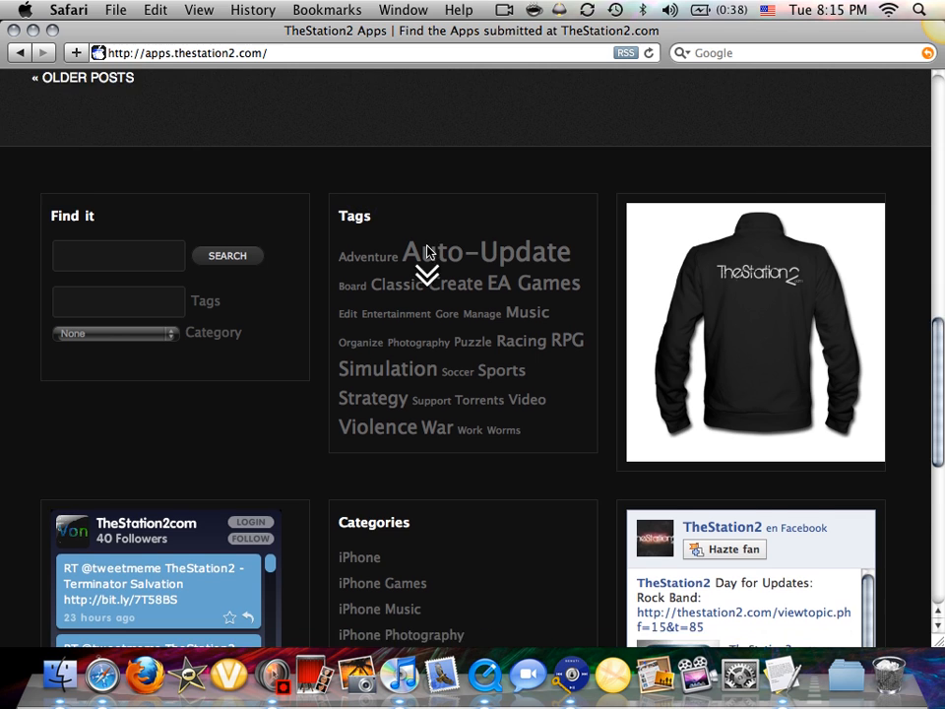
{"action": "scroll", "scroll_direction": "down", "scroll_amount": 3}
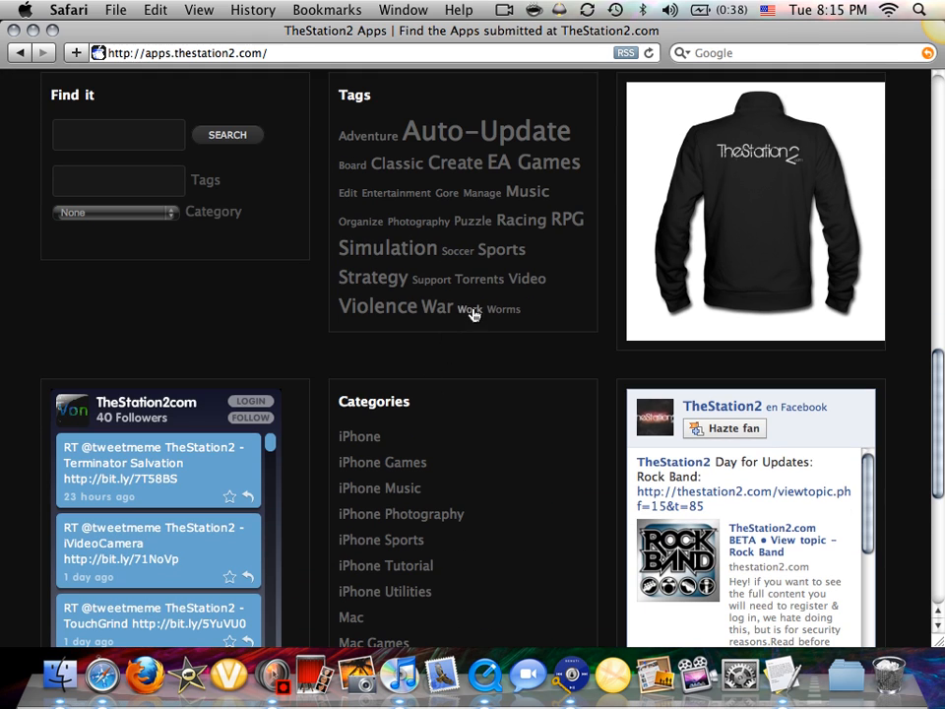
{"action": "mouse_move", "coordinate": [502, 183]}
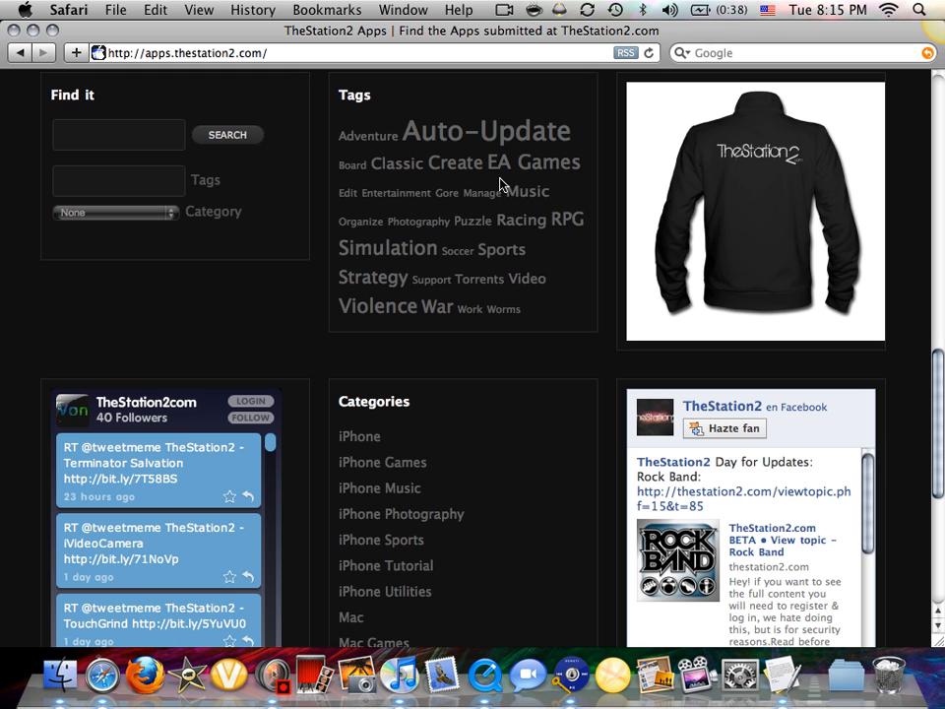
{"action": "mouse_move", "coordinate": [346, 110]}
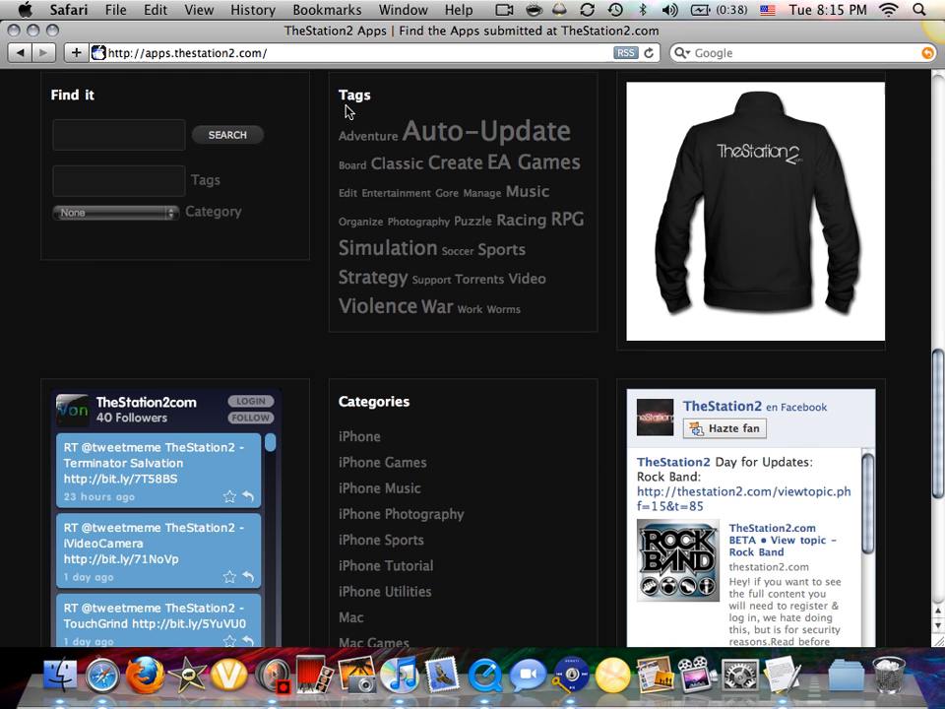
{"action": "scroll", "scroll_direction": "down", "scroll_amount": 3}
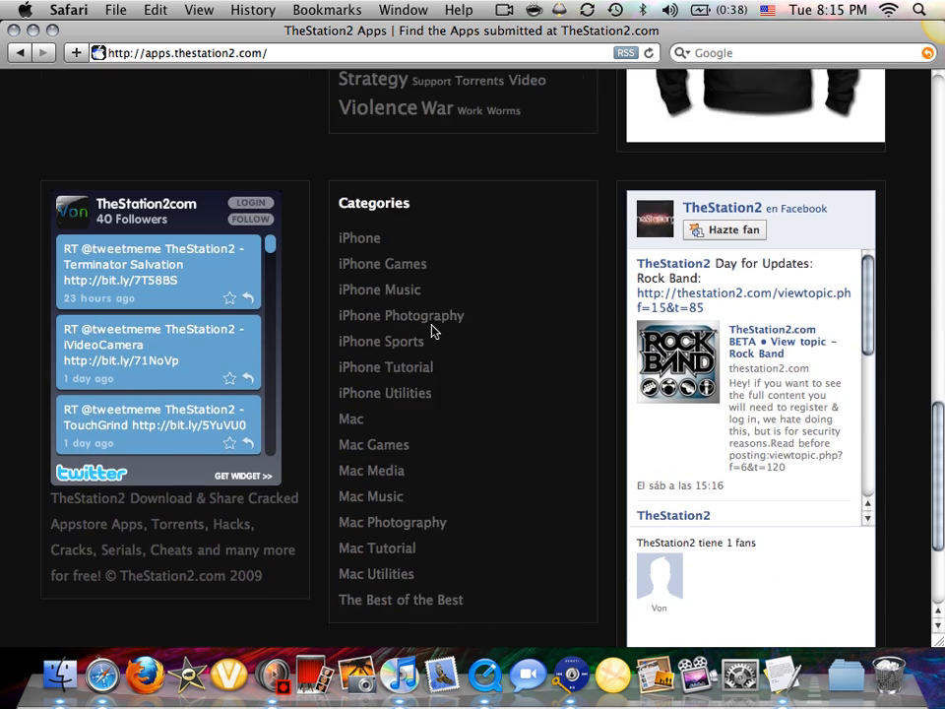
{"action": "scroll", "scroll_direction": "down", "scroll_amount": 3}
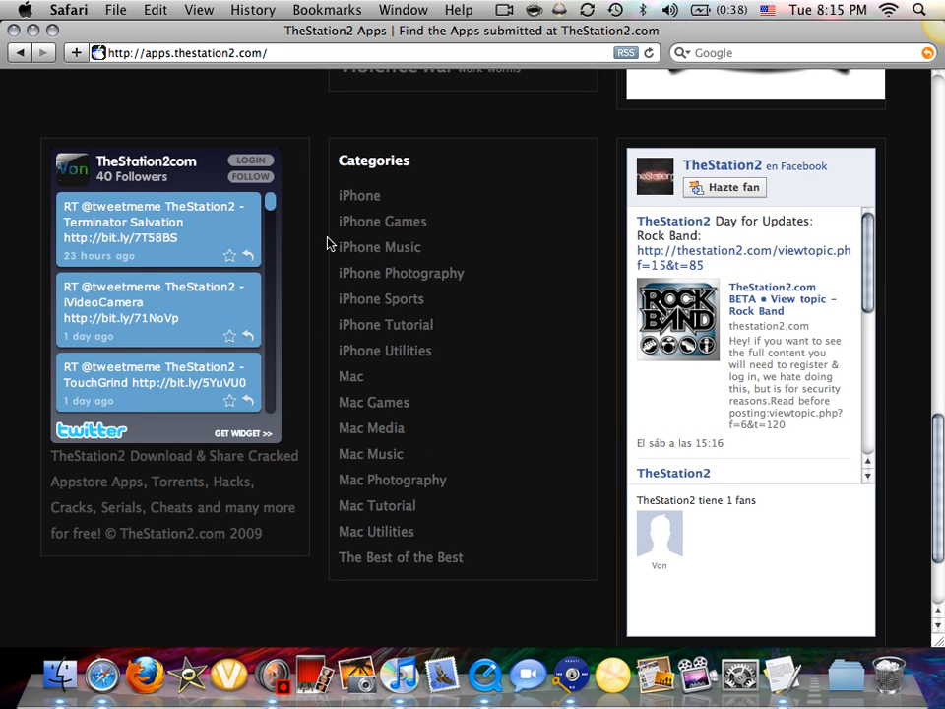
{"action": "mouse_move", "coordinate": [345, 181]}
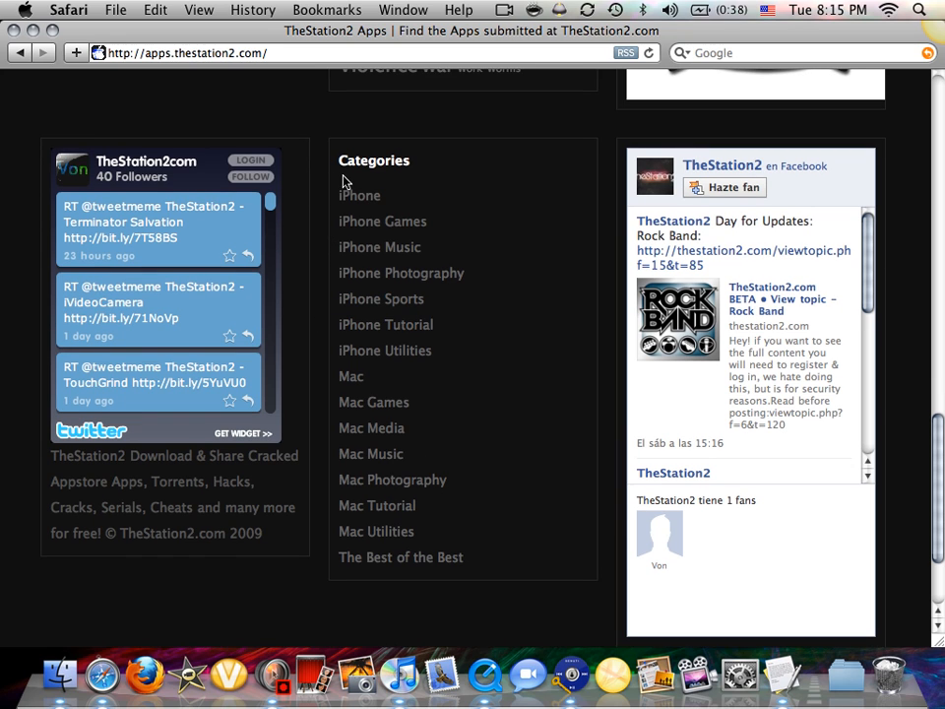
{"action": "mouse_move", "coordinate": [425, 413]}
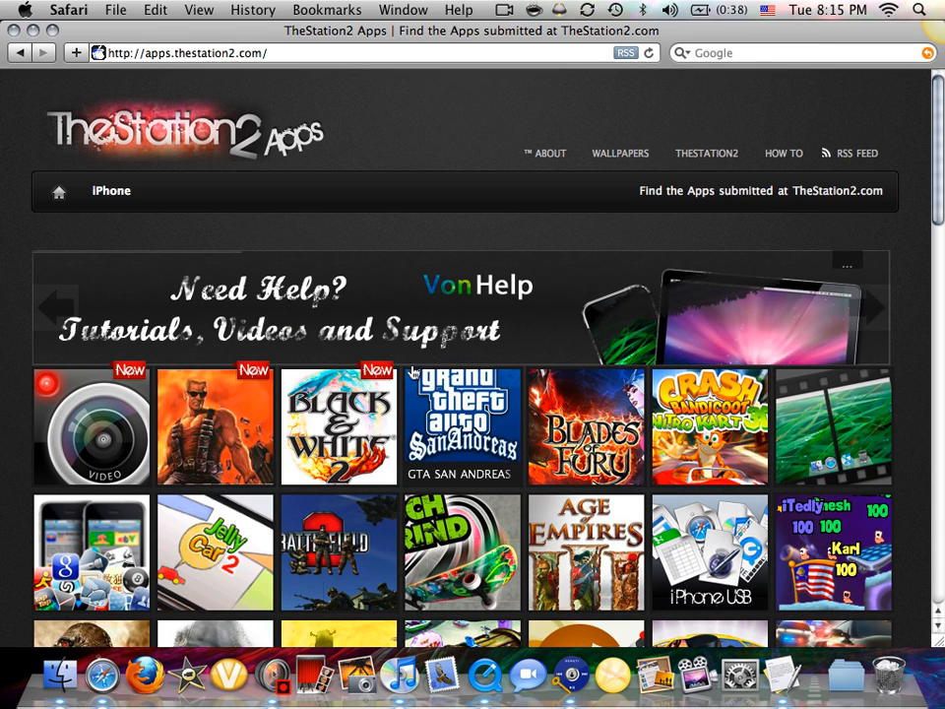
{"action": "mouse_move", "coordinate": [83, 412]}
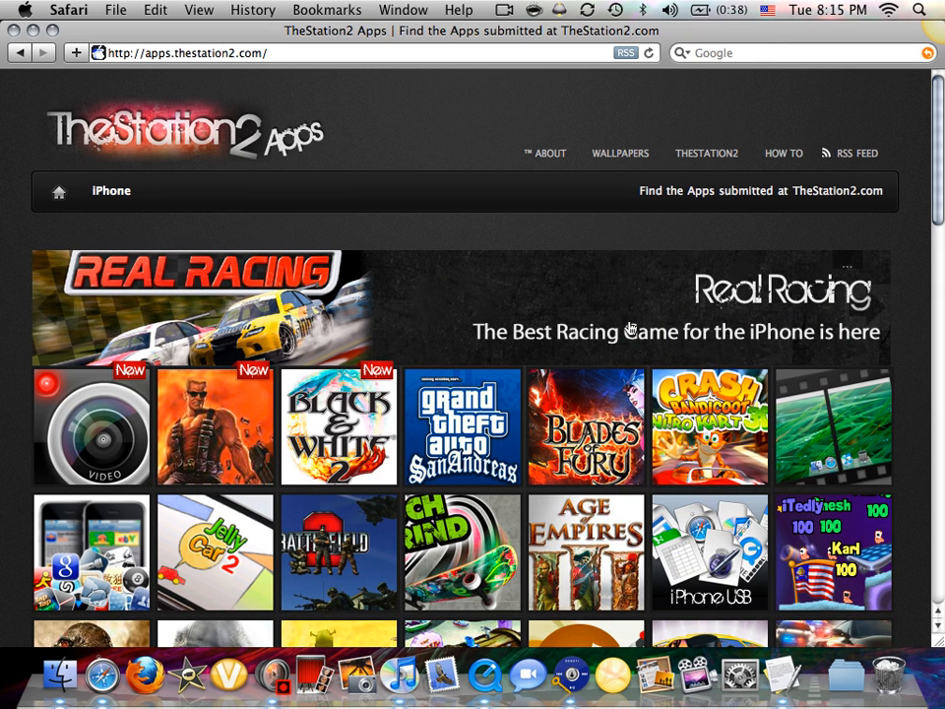
{"action": "mouse_move", "coordinate": [630, 327]}
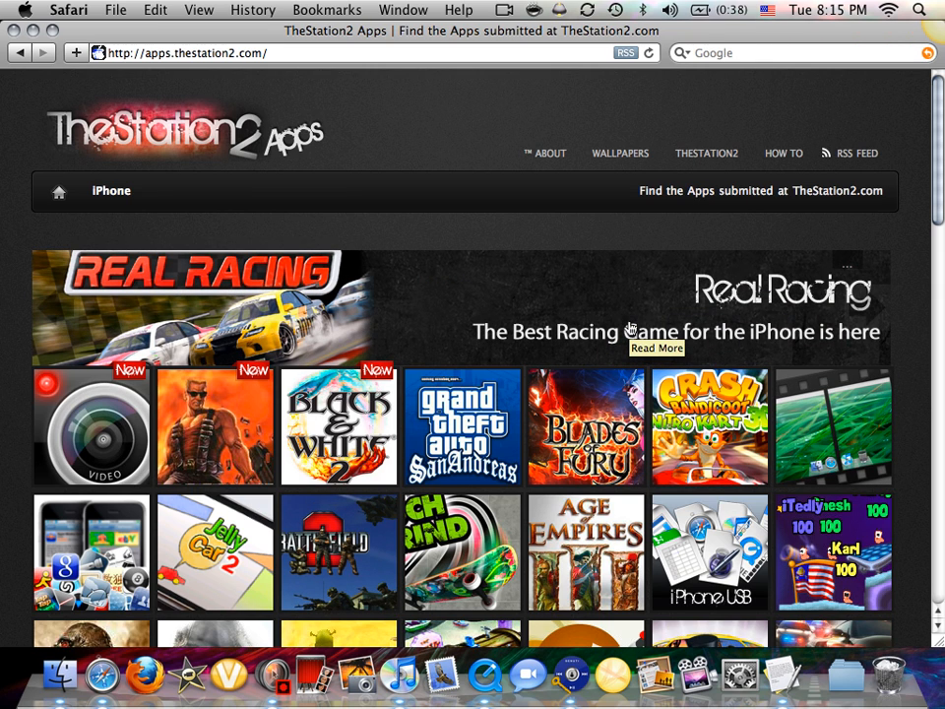
{"action": "scroll", "scroll_direction": "down", "scroll_amount": 3}
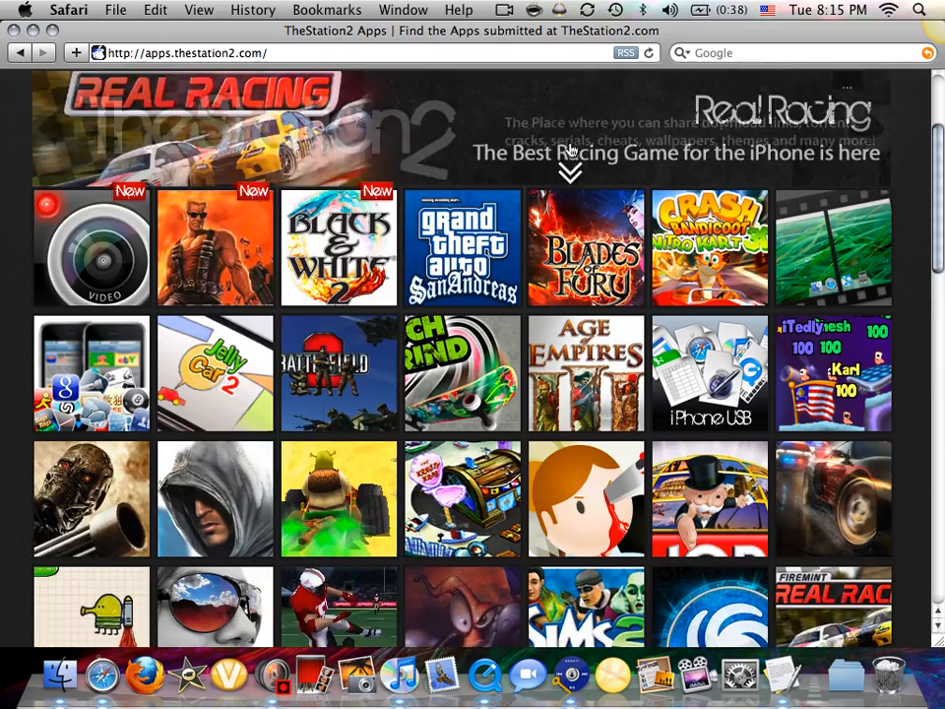
{"action": "scroll", "scroll_direction": "down", "scroll_amount": 3}
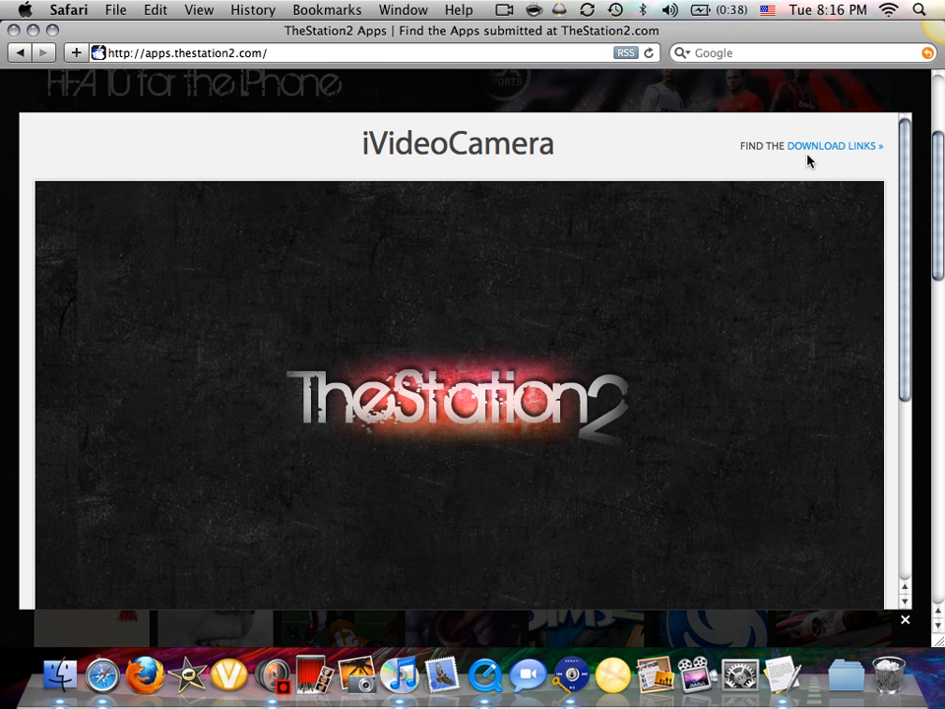
{"action": "scroll", "scroll_direction": "down", "scroll_amount": 3}
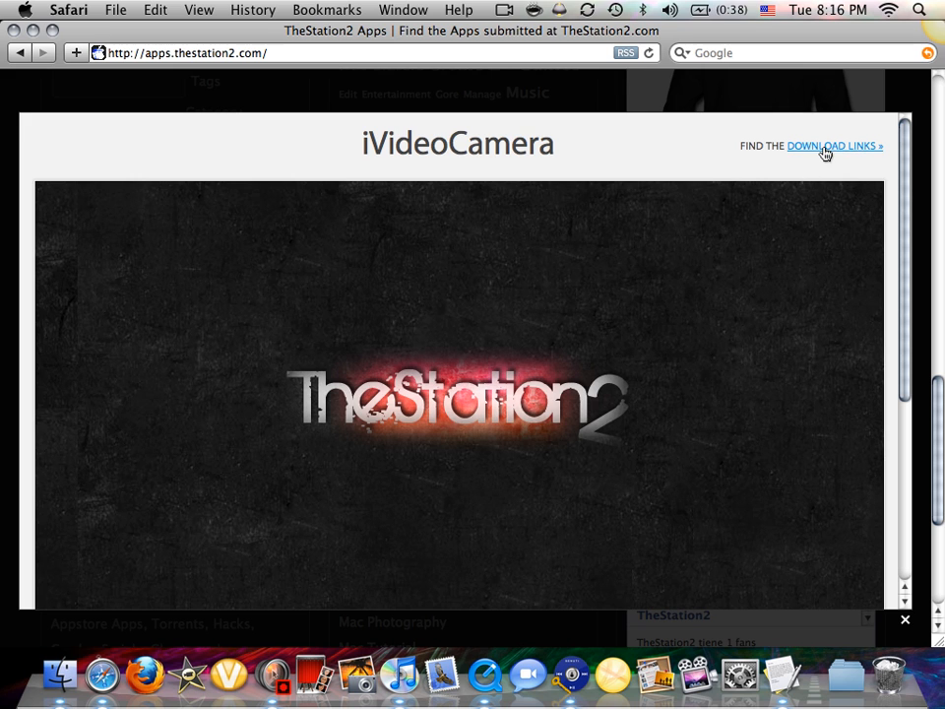
{"action": "left_click", "coordinate": [830, 145]}
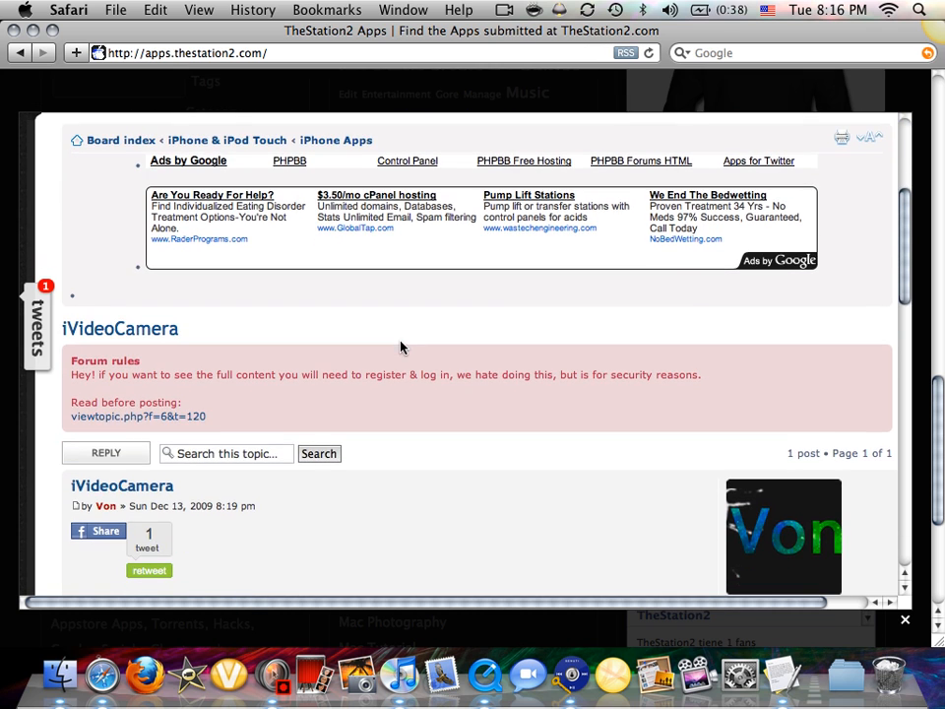
- Scroll the iVideoCamera popup down to its Find it and Buy it links
{"action": "scroll", "scroll_direction": "down", "scroll_amount": 3}
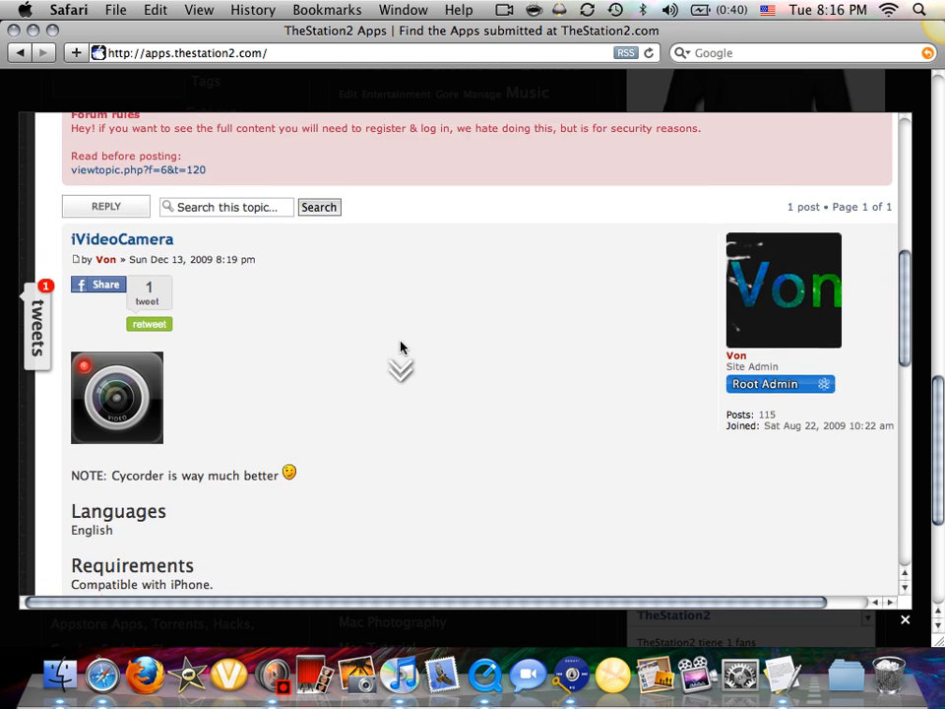
{"action": "scroll", "scroll_direction": "down", "scroll_amount": 3}
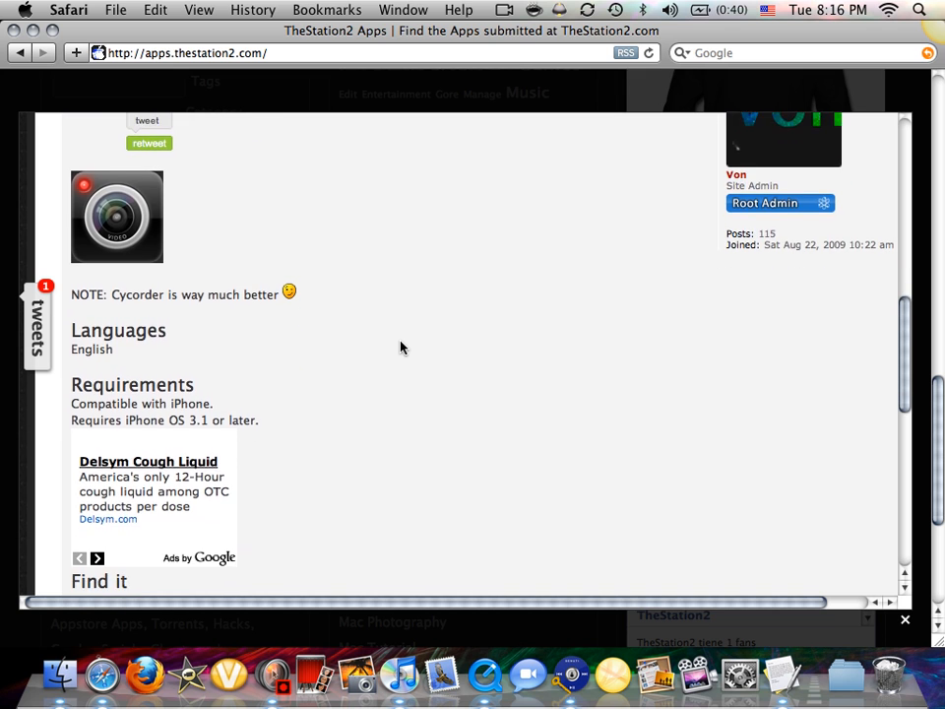
{"action": "scroll", "scroll_direction": "down", "scroll_amount": 3}
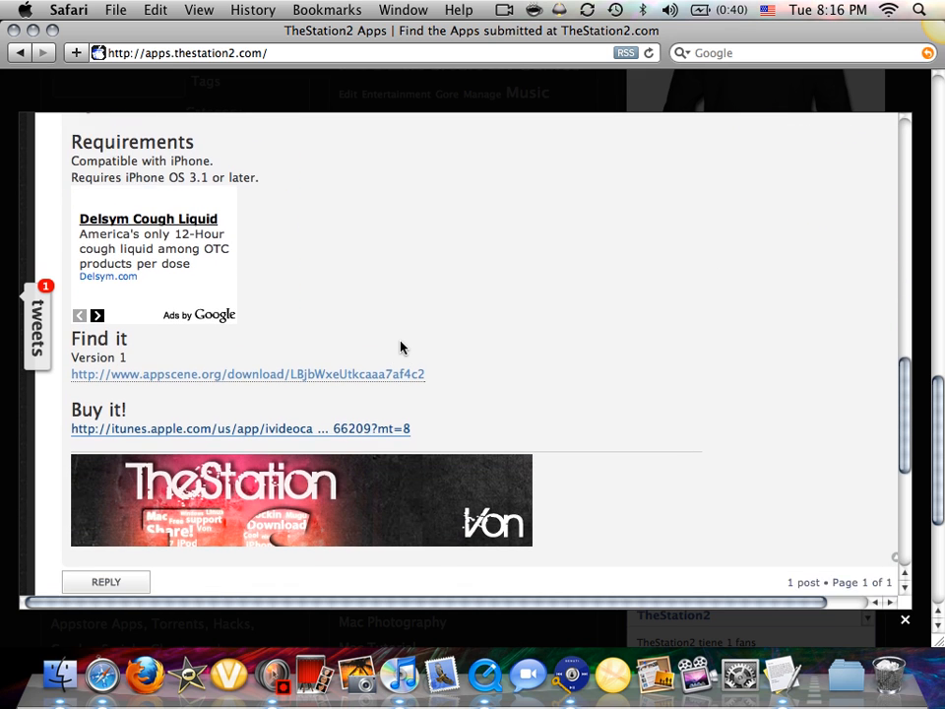
{"action": "scroll", "scroll_direction": "down", "scroll_amount": 3}
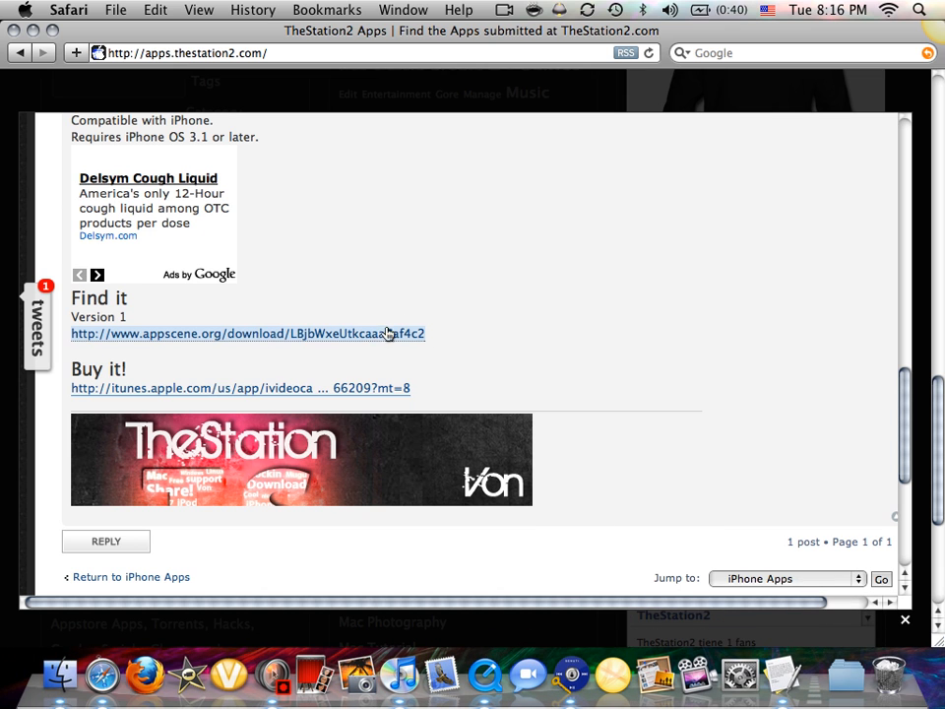
{"action": "scroll", "scroll_direction": "down", "scroll_amount": 3}
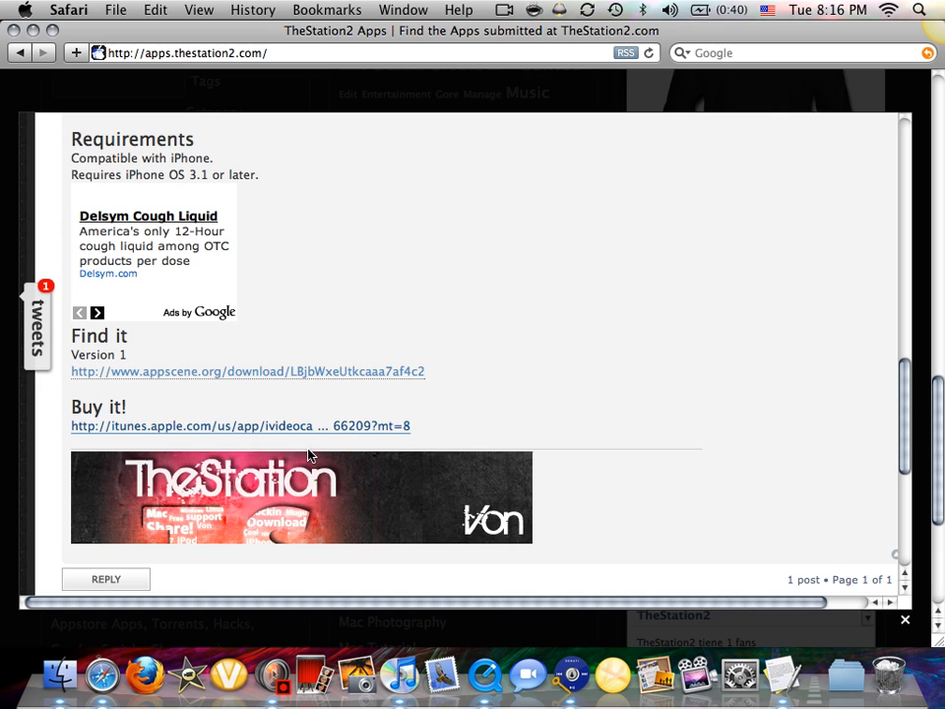
{"action": "mouse_move", "coordinate": [437, 357]}
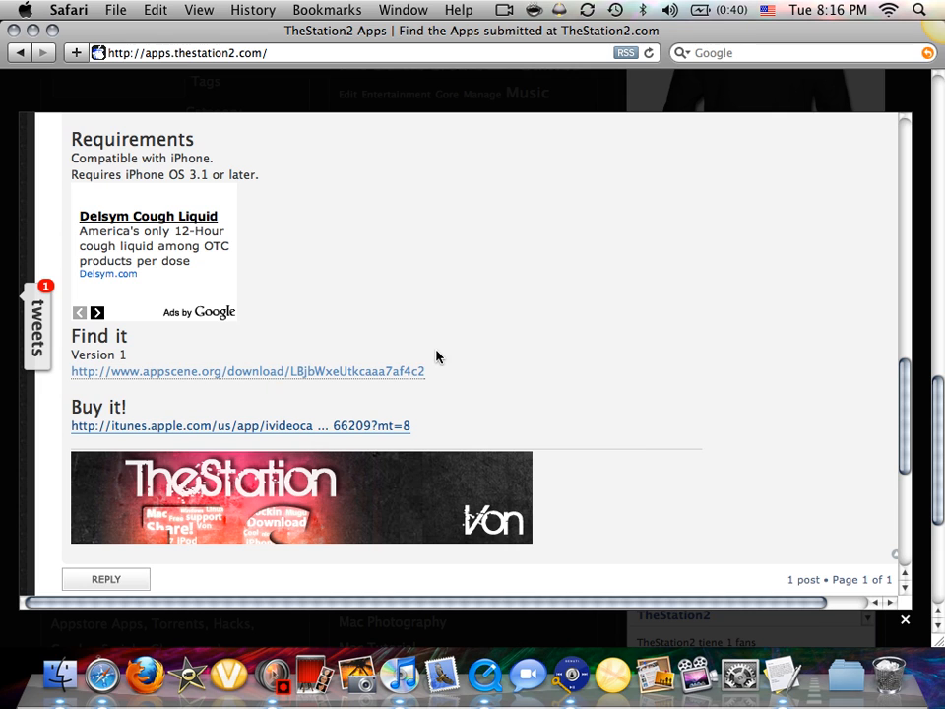
{"action": "mouse_move", "coordinate": [412, 378]}
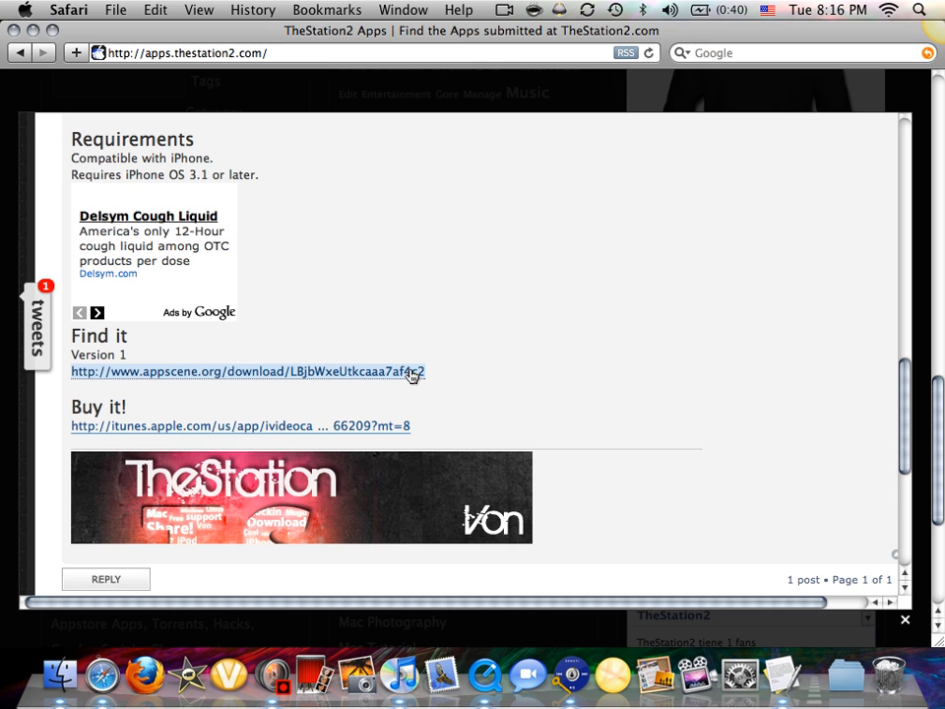
- Follow the appscene.org link, enter captcha code '5v86' and start the iVideoCamera download
{"action": "left_click", "coordinate": [248, 373]}
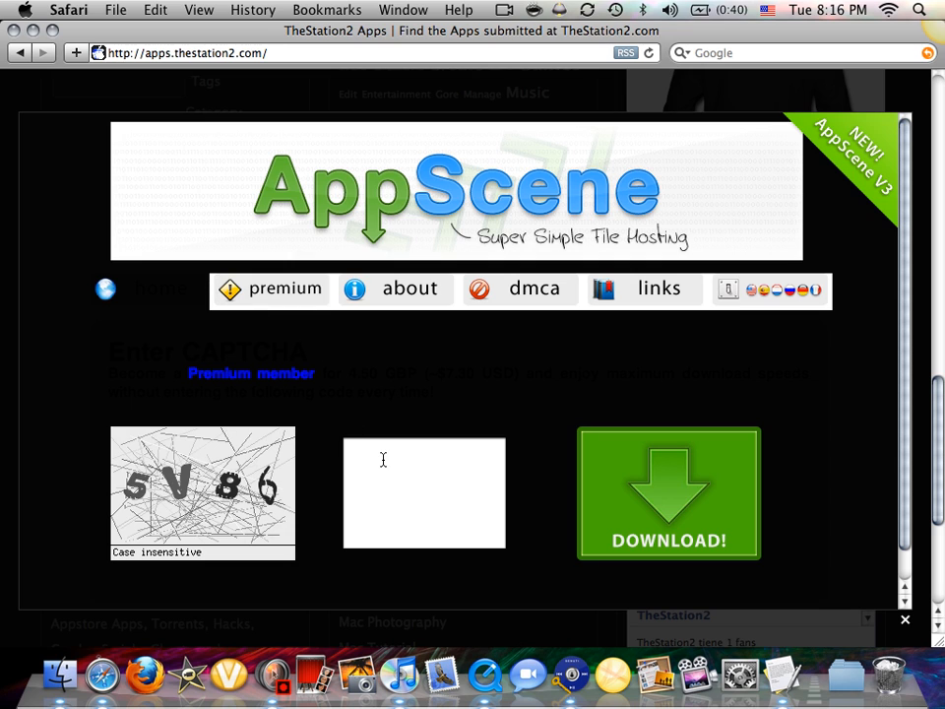
{"action": "type", "text": "5"}
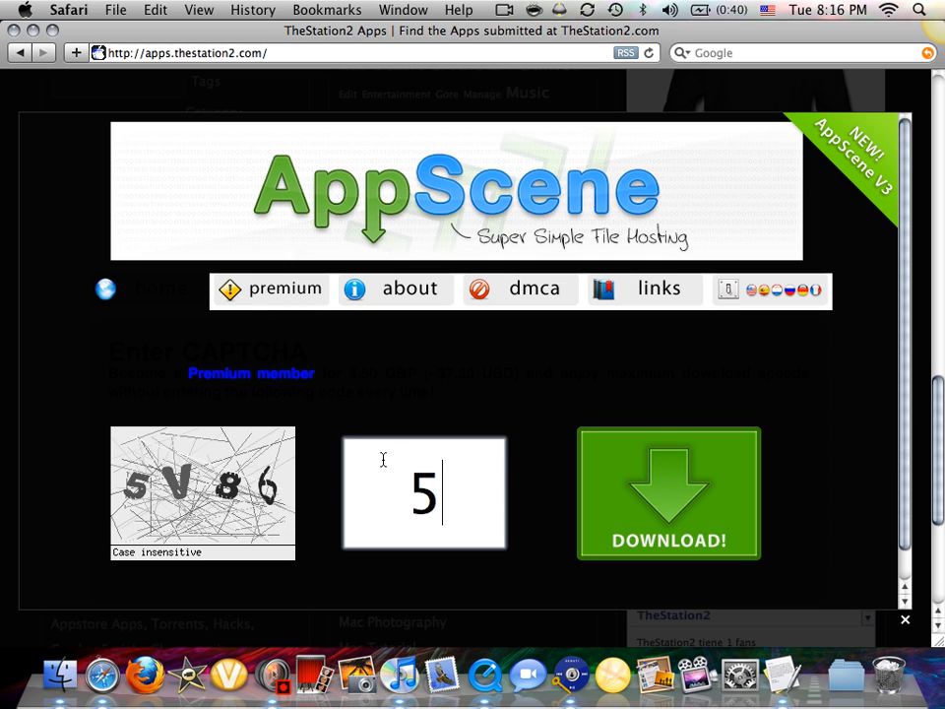
{"action": "type", "text": "v"}
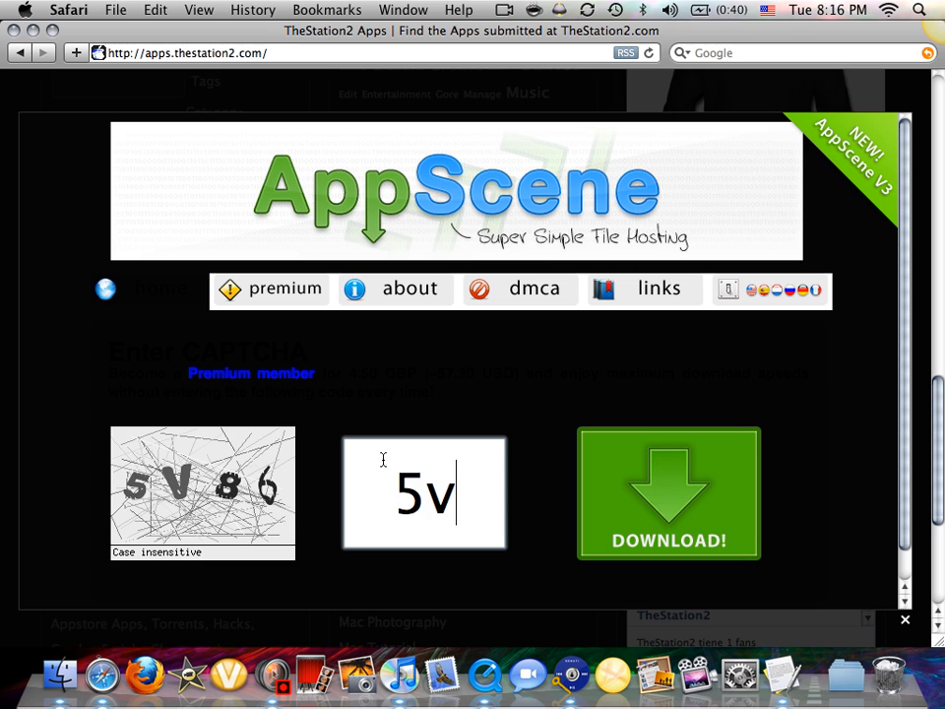
{"action": "type", "text": "86"}
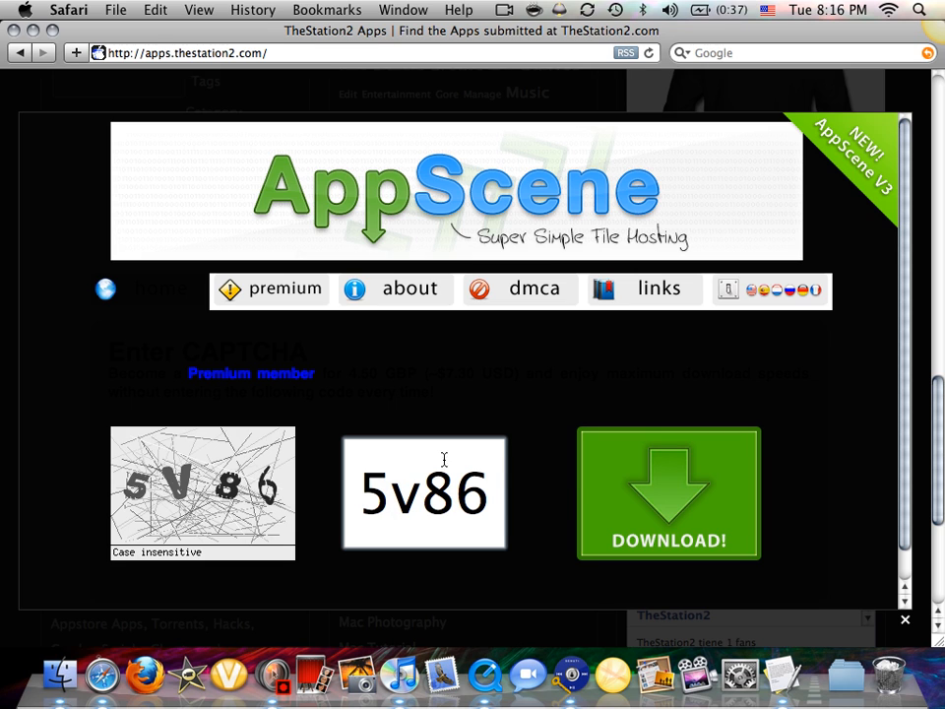
{"action": "left_click", "coordinate": [669, 493]}
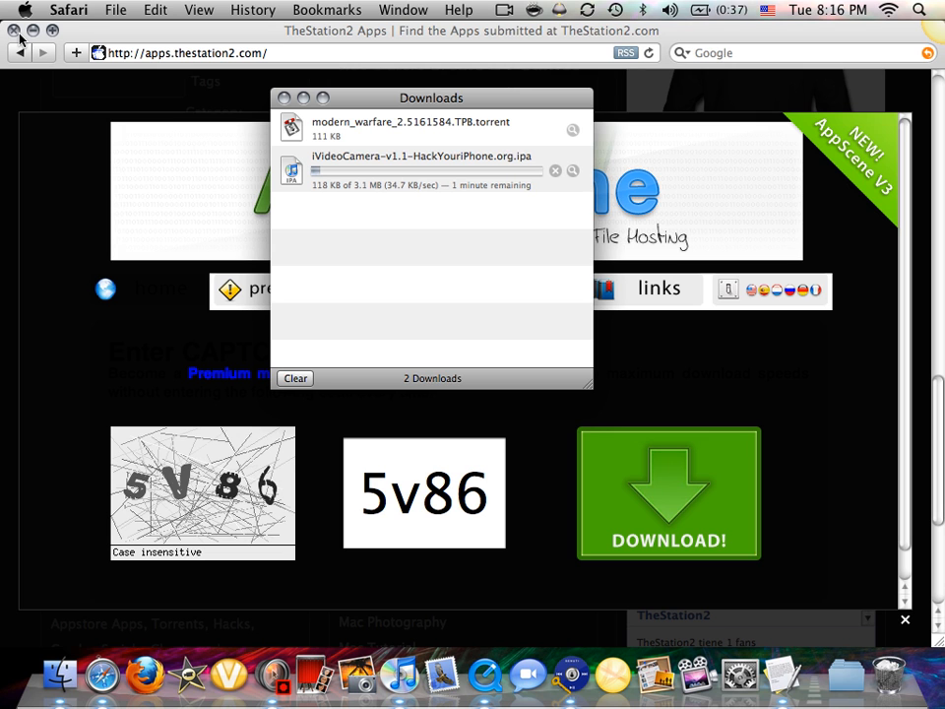
- Close the browser window so only the downloads list remains while the .ipa finishes
{"action": "left_click", "coordinate": [14, 35]}
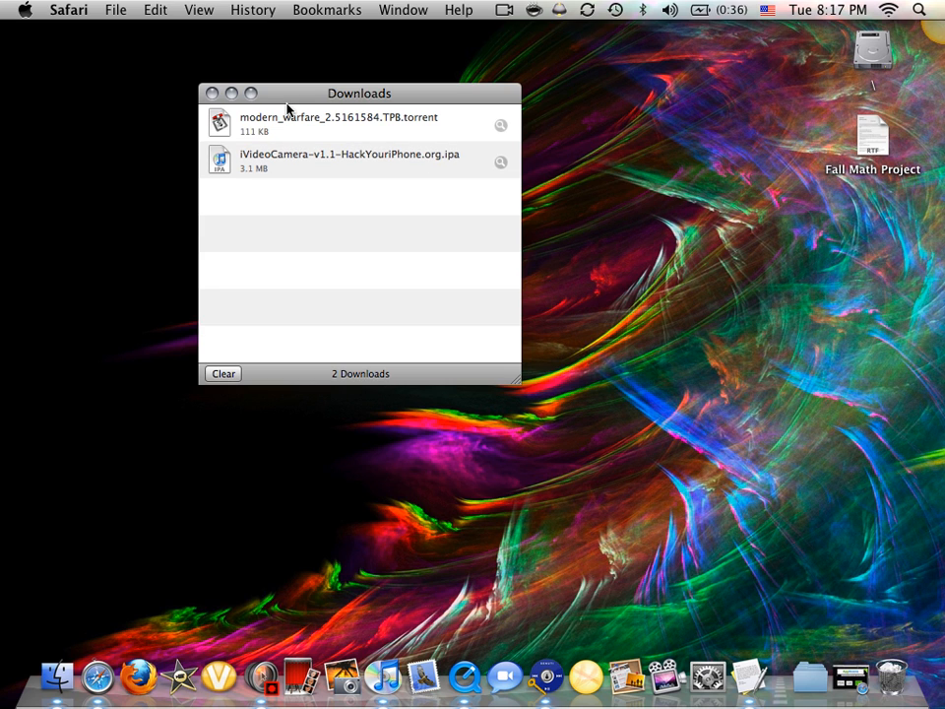
{"action": "mouse_move", "coordinate": [516, 122]}
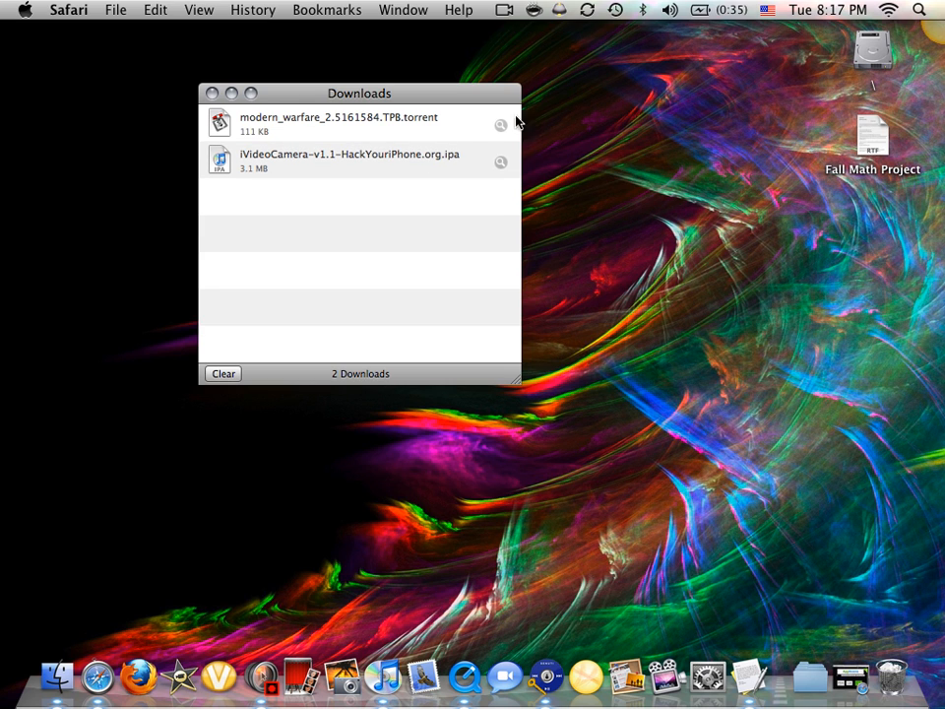
{"action": "mouse_move", "coordinate": [485, 182]}
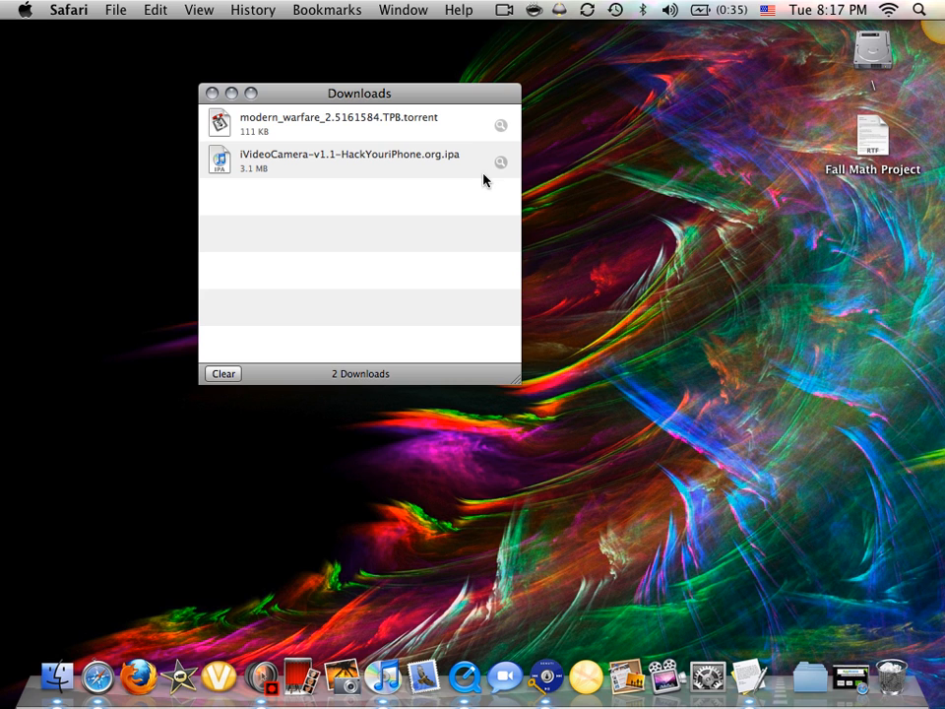
- Reveal the downloaded .ipa in Finder and drag it onto the desktop
{"action": "left_click", "coordinate": [351, 159]}
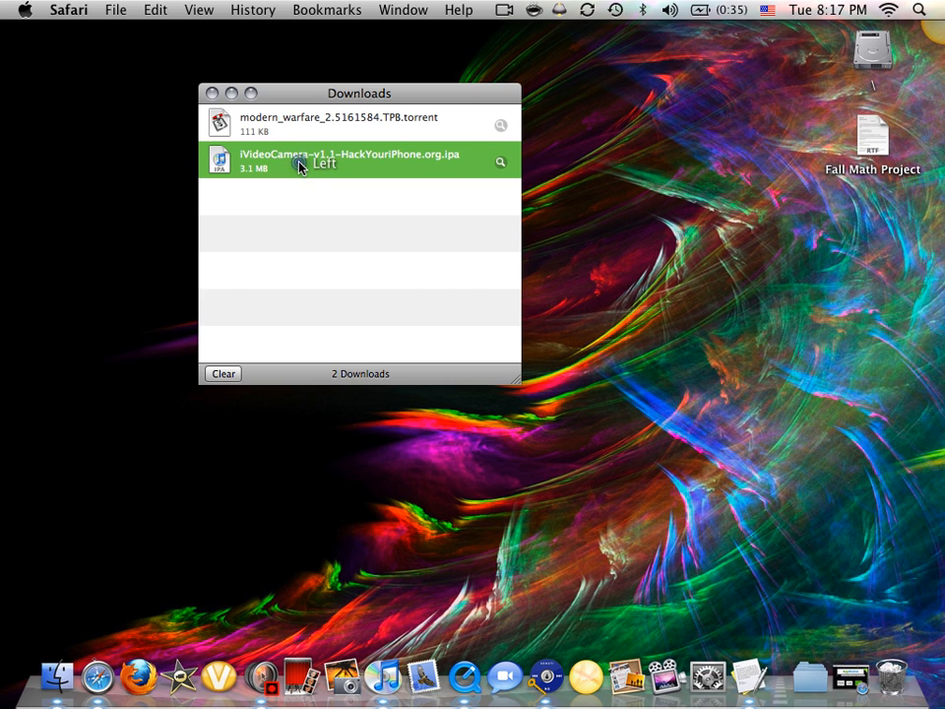
{"action": "mouse_move", "coordinate": [402, 214]}
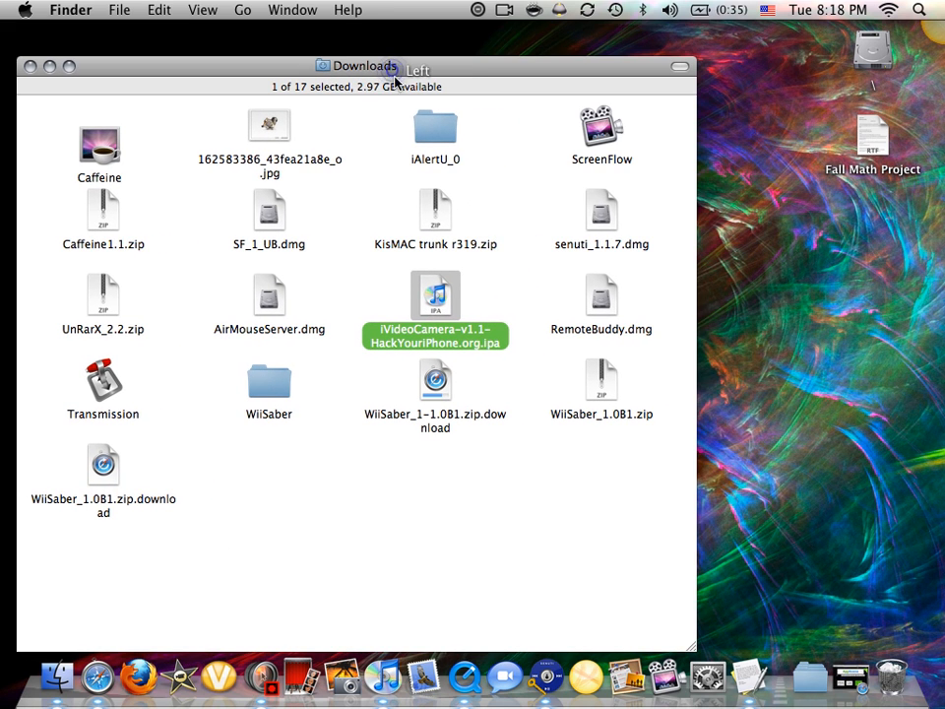
{"action": "mouse_move", "coordinate": [437, 295]}
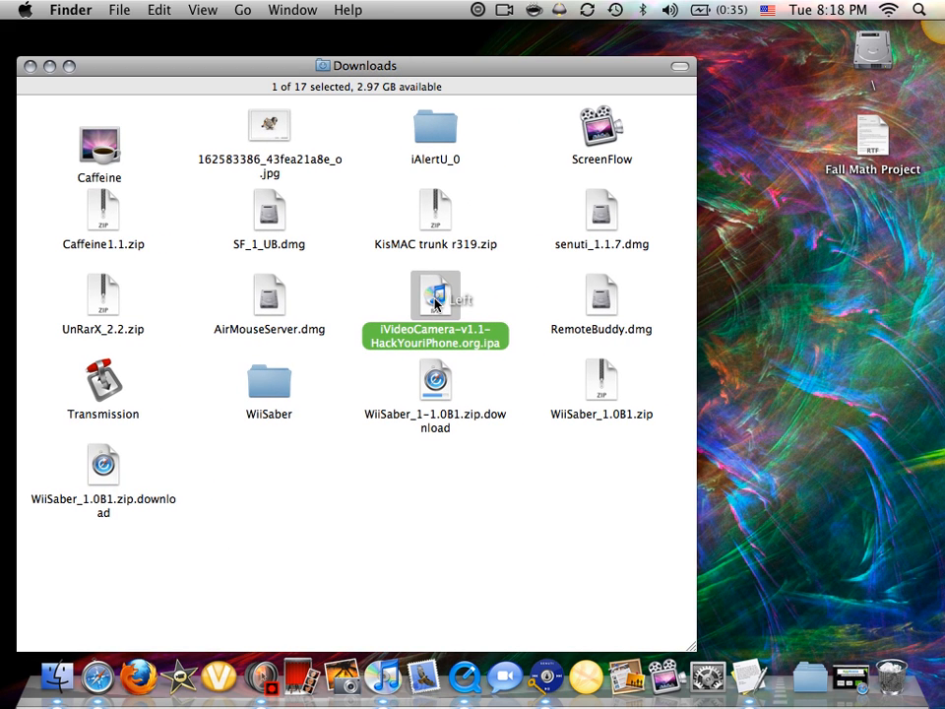
{"action": "left_click_drag", "start_coordinate": [435, 296], "coordinate": [533, 325]}
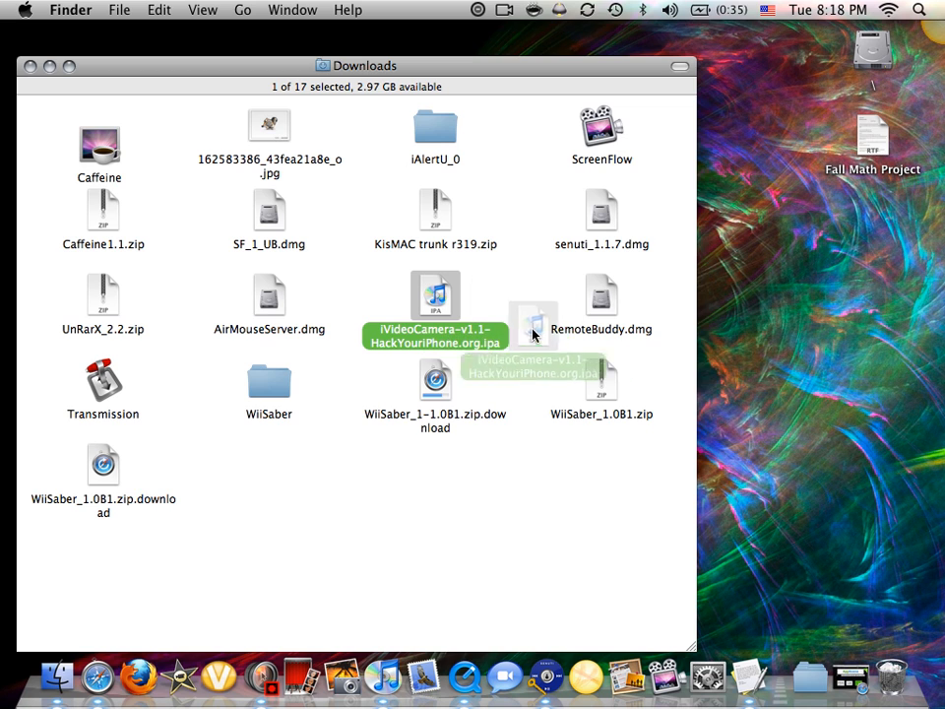
{"action": "left_click_drag", "start_coordinate": [532, 325], "coordinate": [784, 365]}
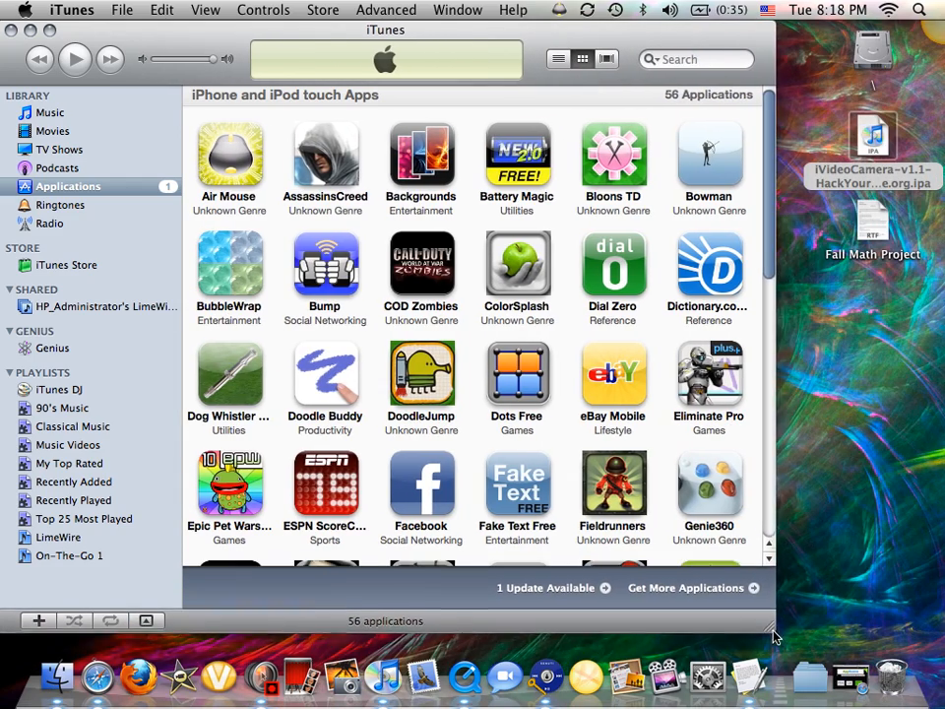
- Switch between Music and Applications to confirm iVideoCamera appears among the 57 apps
{"action": "left_click", "coordinate": [49, 112]}
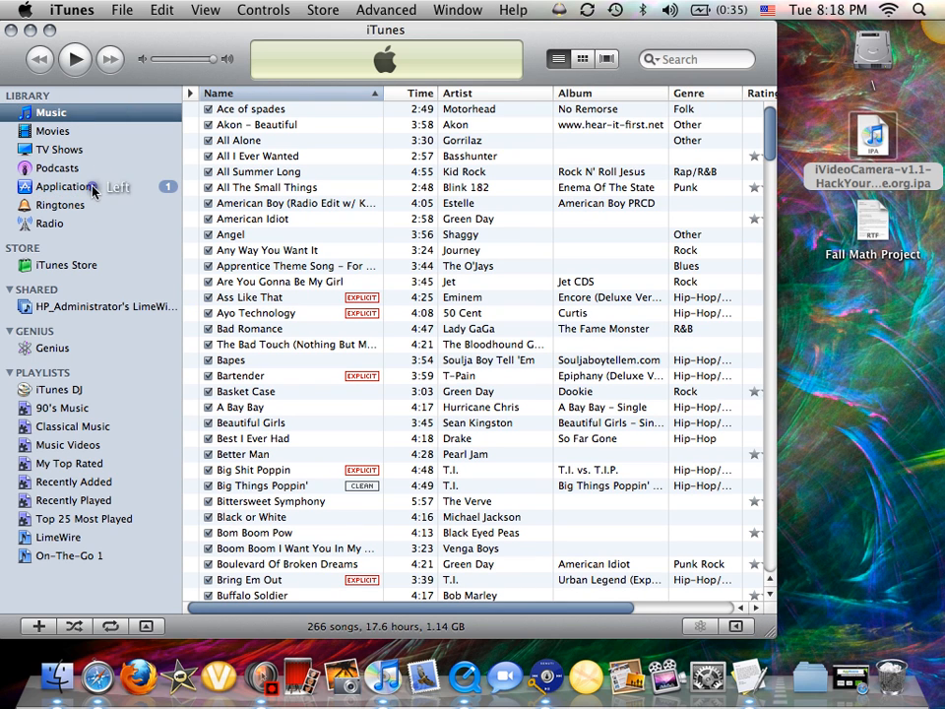
{"action": "left_click", "coordinate": [67, 185]}
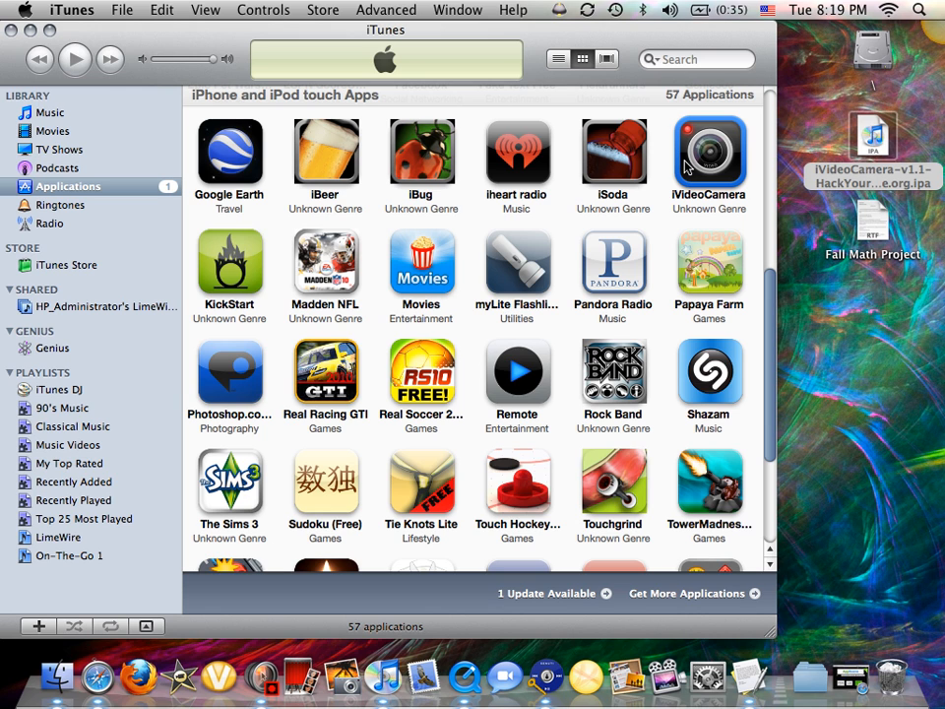
{"action": "left_click", "coordinate": [51, 112]}
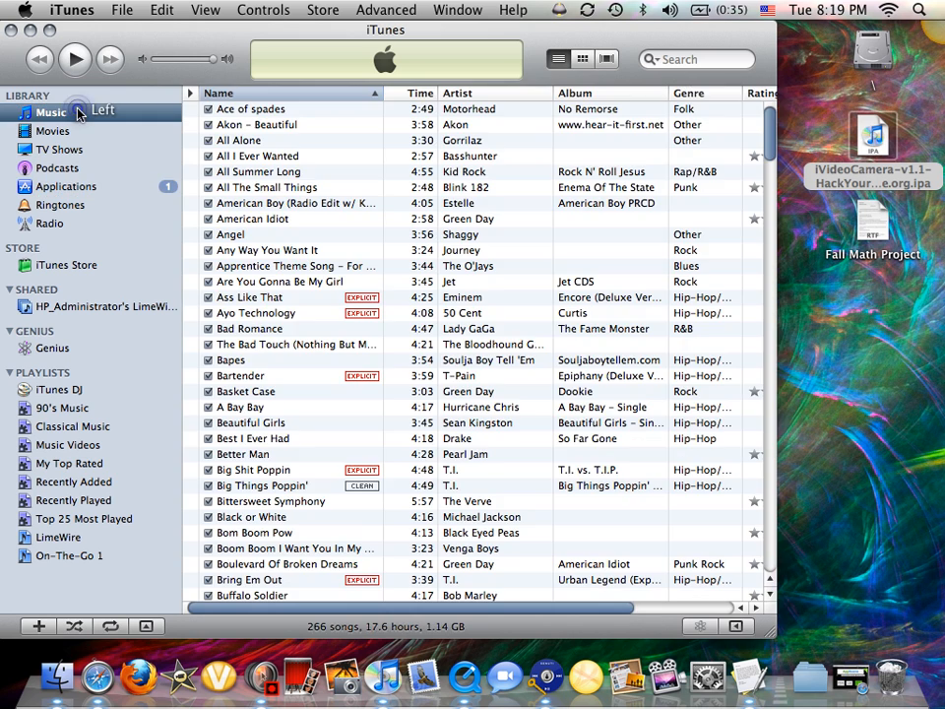
{"action": "left_click", "coordinate": [67, 185]}
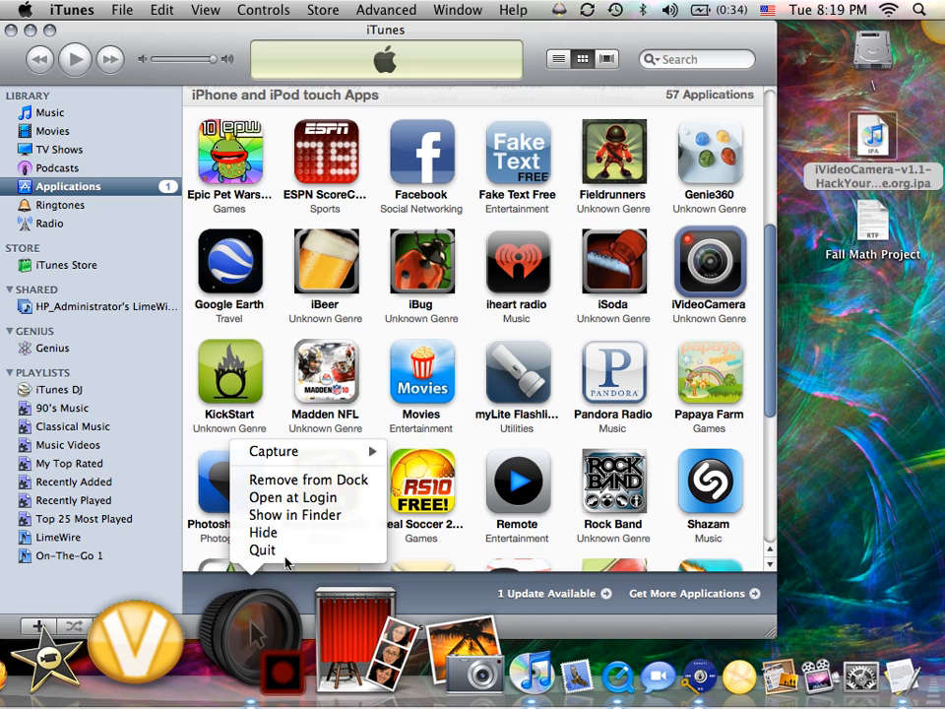
{"action": "mouse_move", "coordinate": [261, 549]}
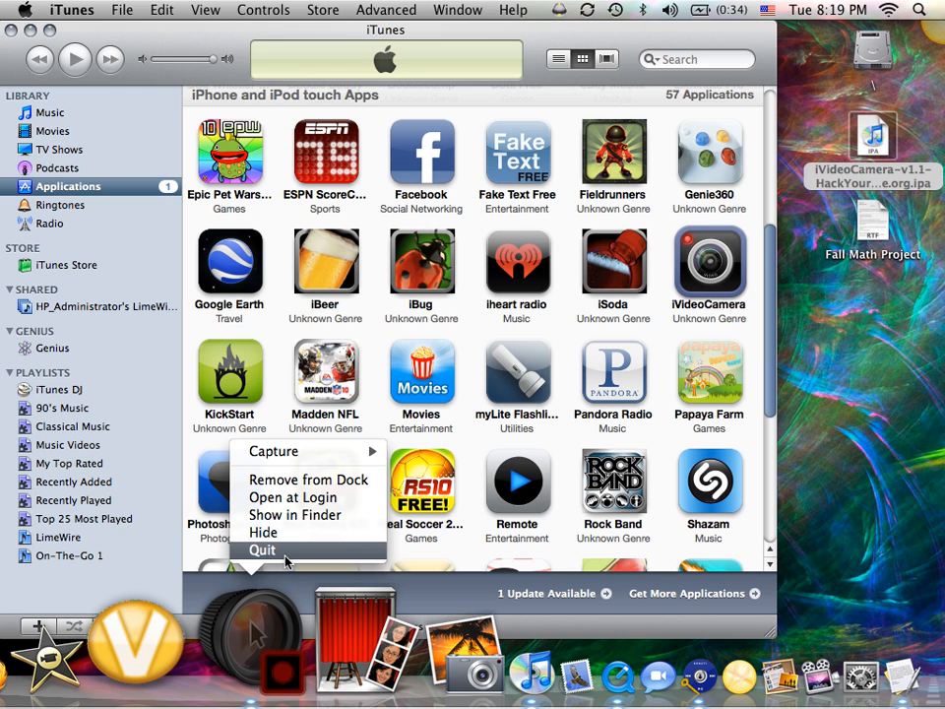